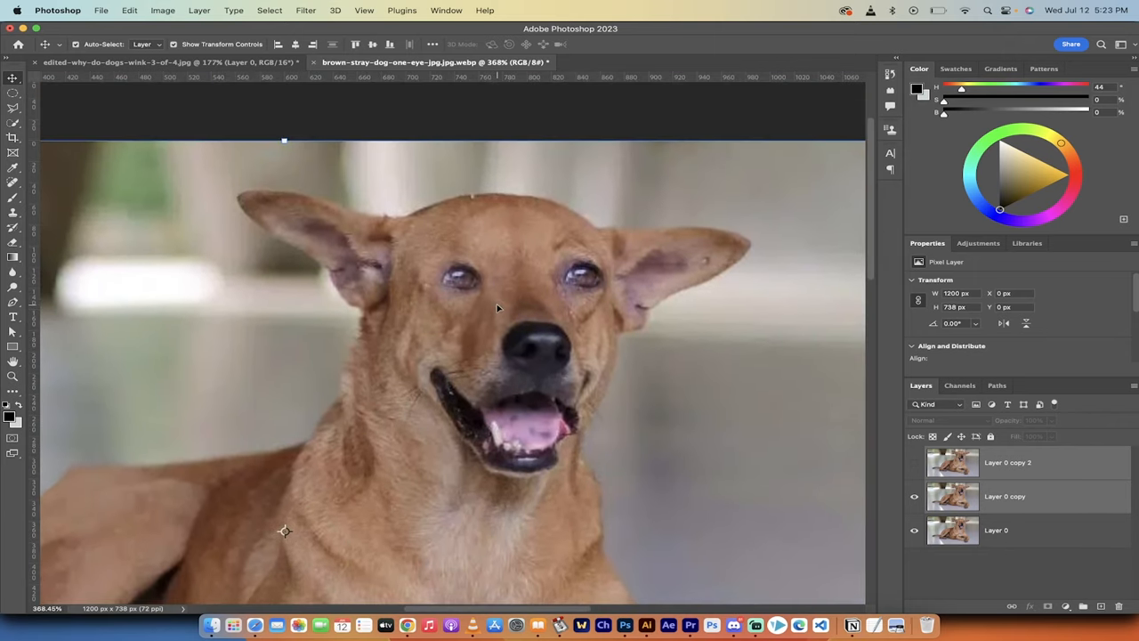
# Step: Restore the single-layer one-eyed photo and select the Clone Stamp Tool
pyautogui.click(914, 463)
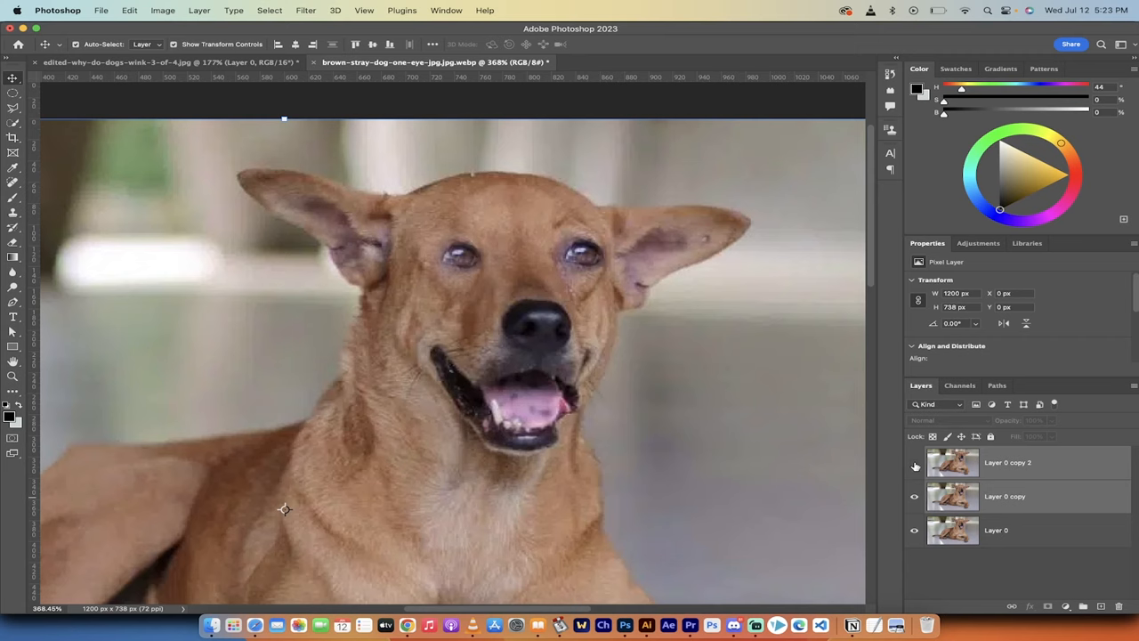
pyautogui.click(914, 463)
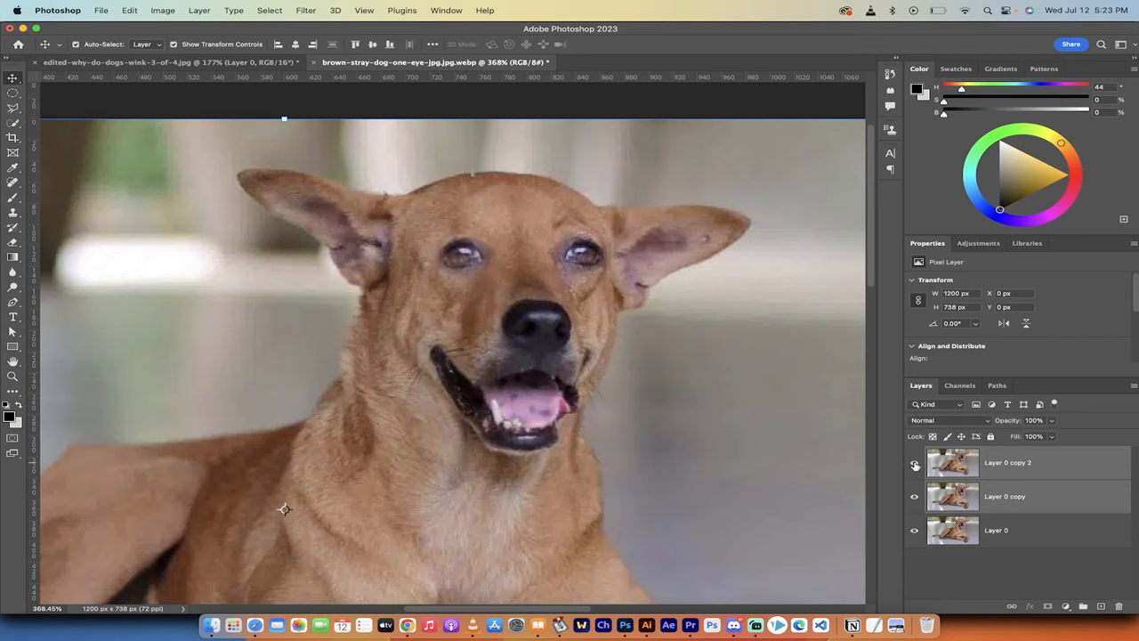
pyautogui.click(915, 462)
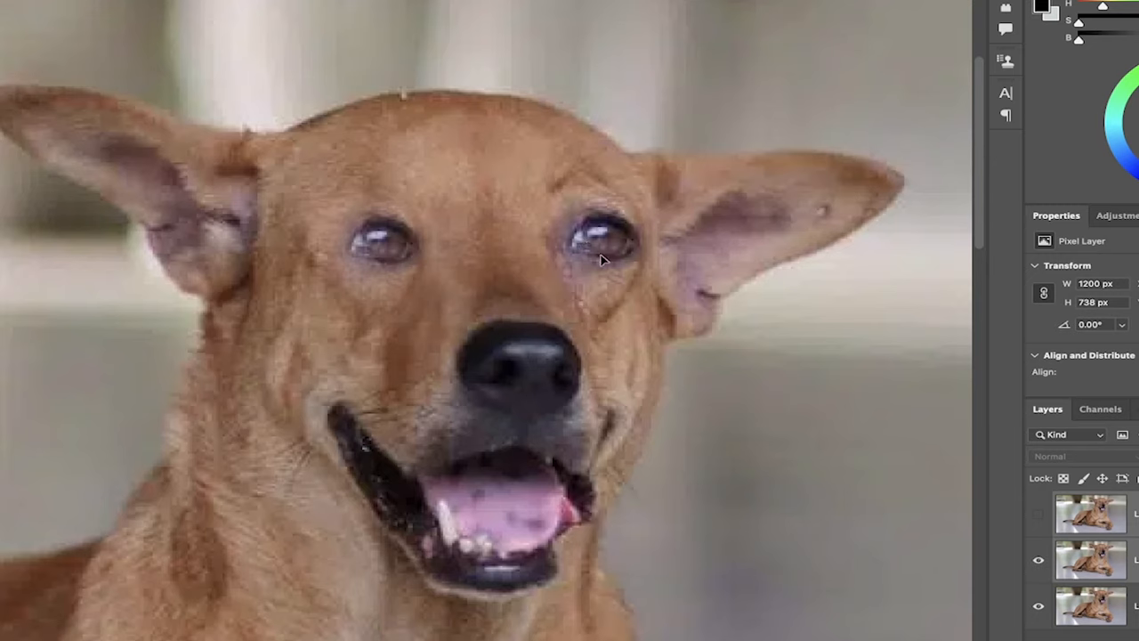
pyautogui.moveTo(584, 240)
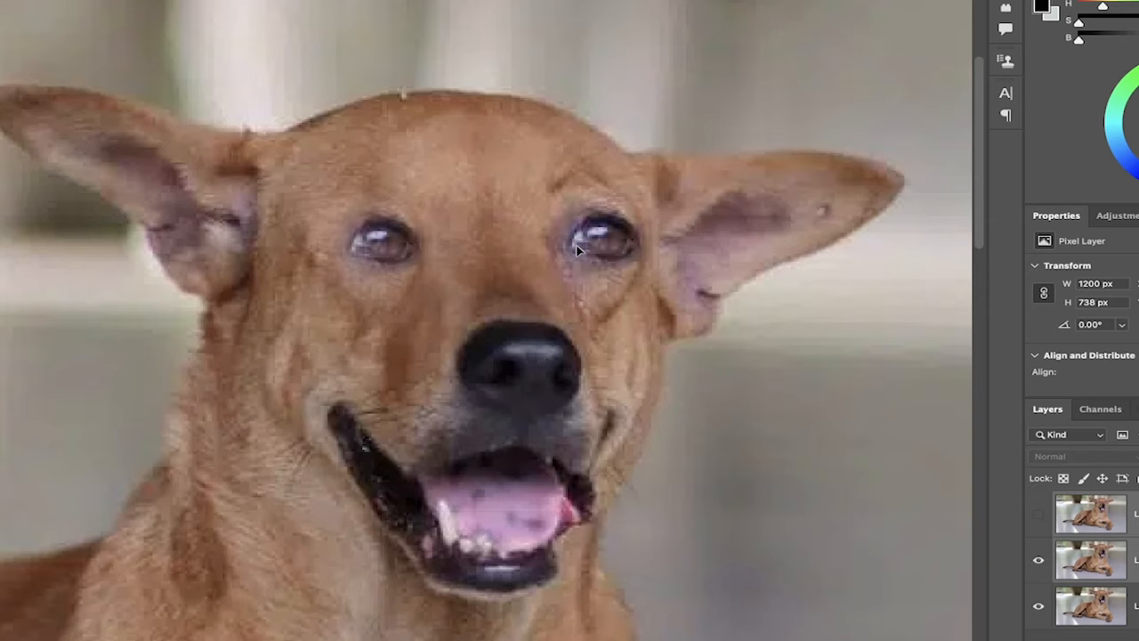
pyautogui.moveTo(363, 249)
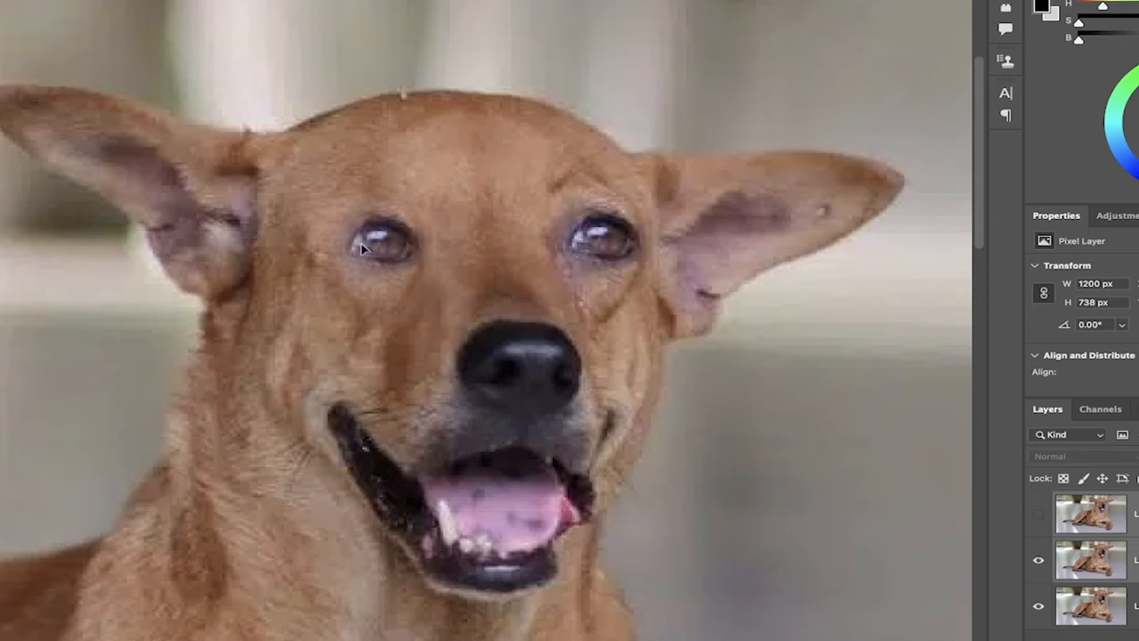
pyautogui.moveTo(363, 258)
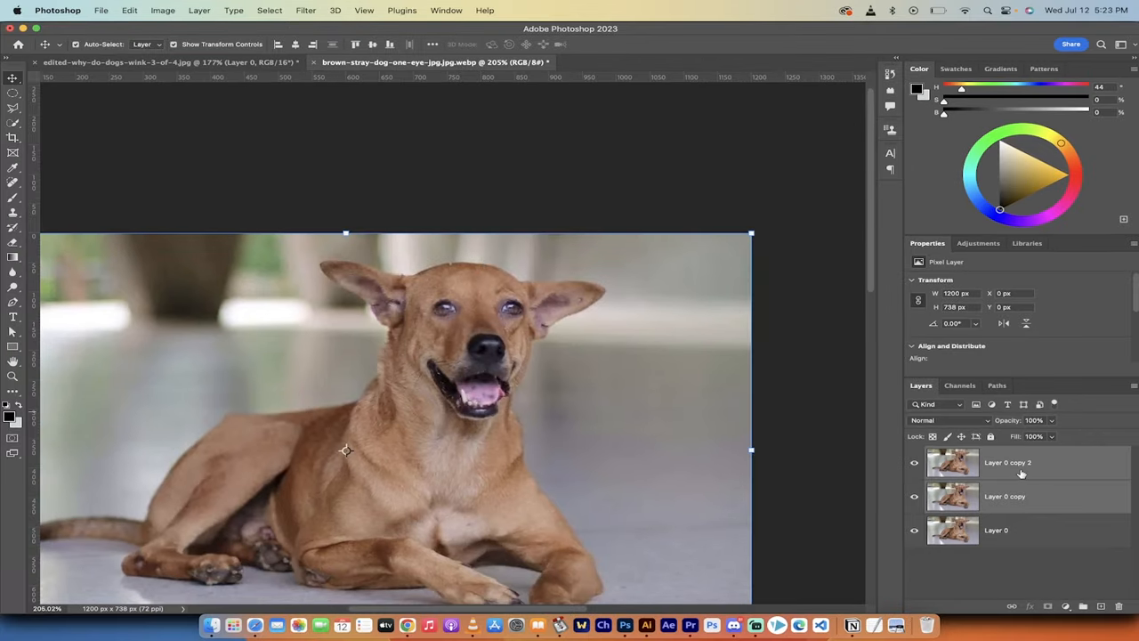
pyautogui.moveTo(1021, 471)
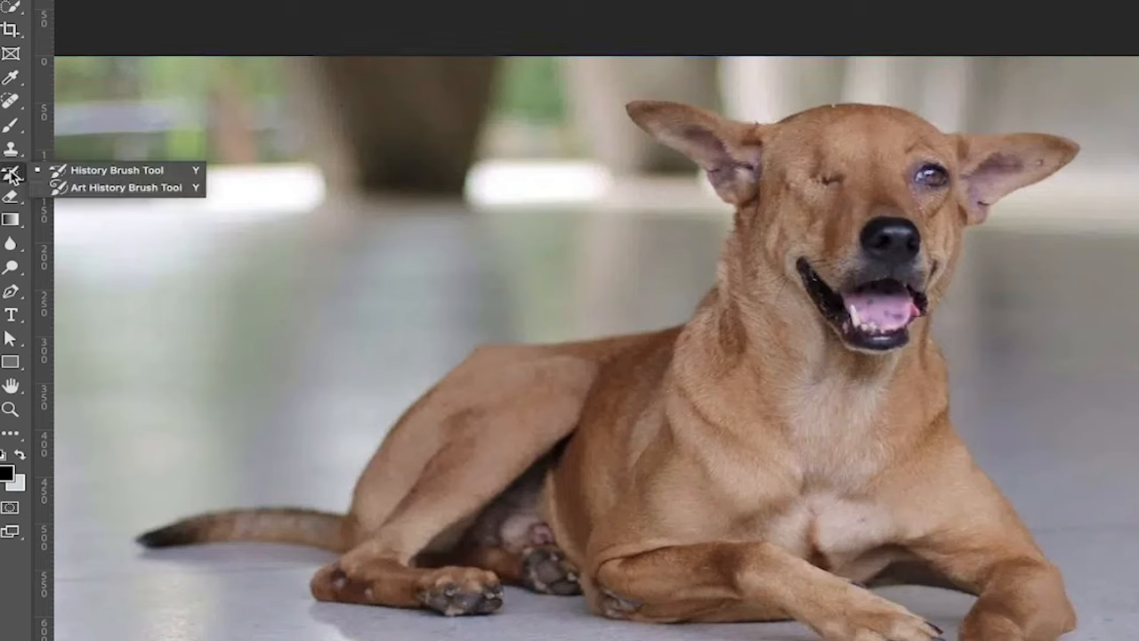
pyautogui.moveTo(13, 147)
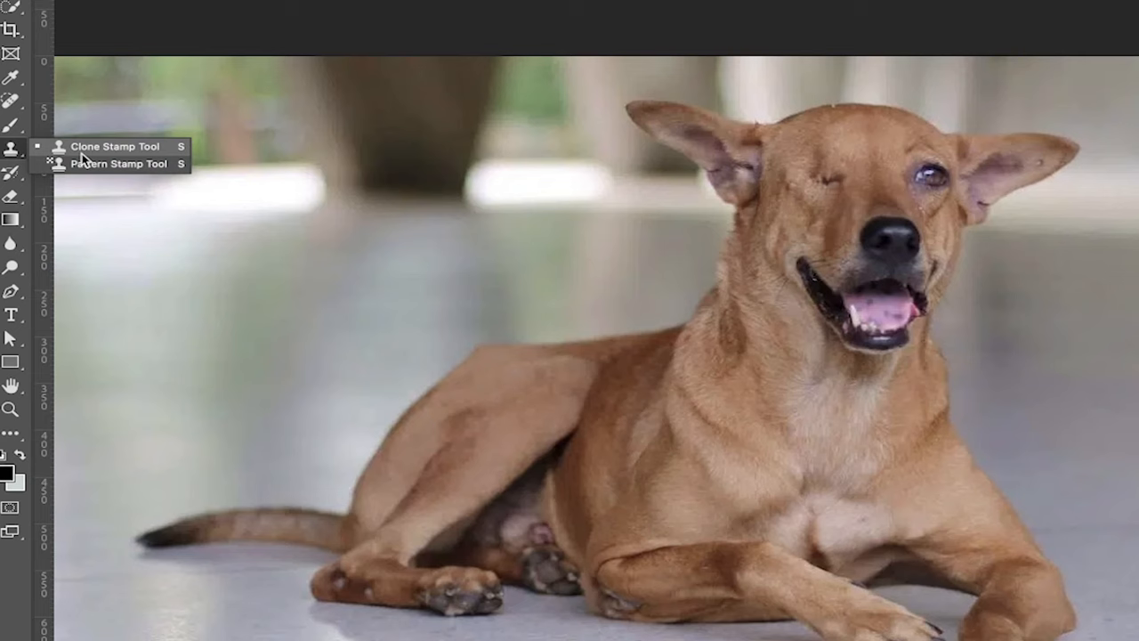
pyautogui.click(114, 146)
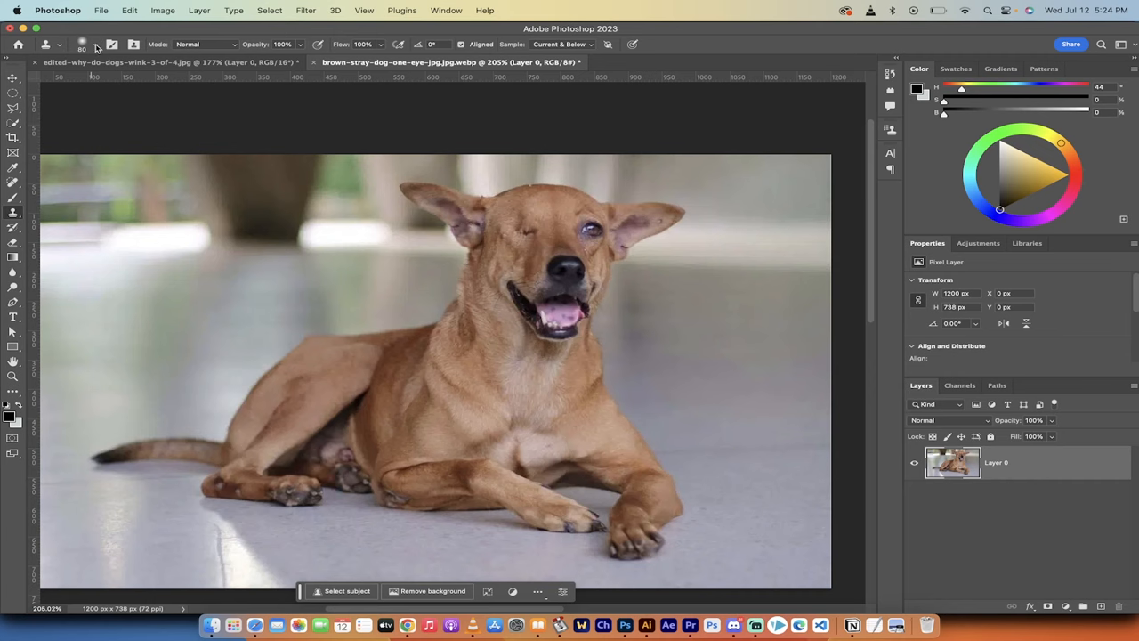
pyautogui.click(96, 45)
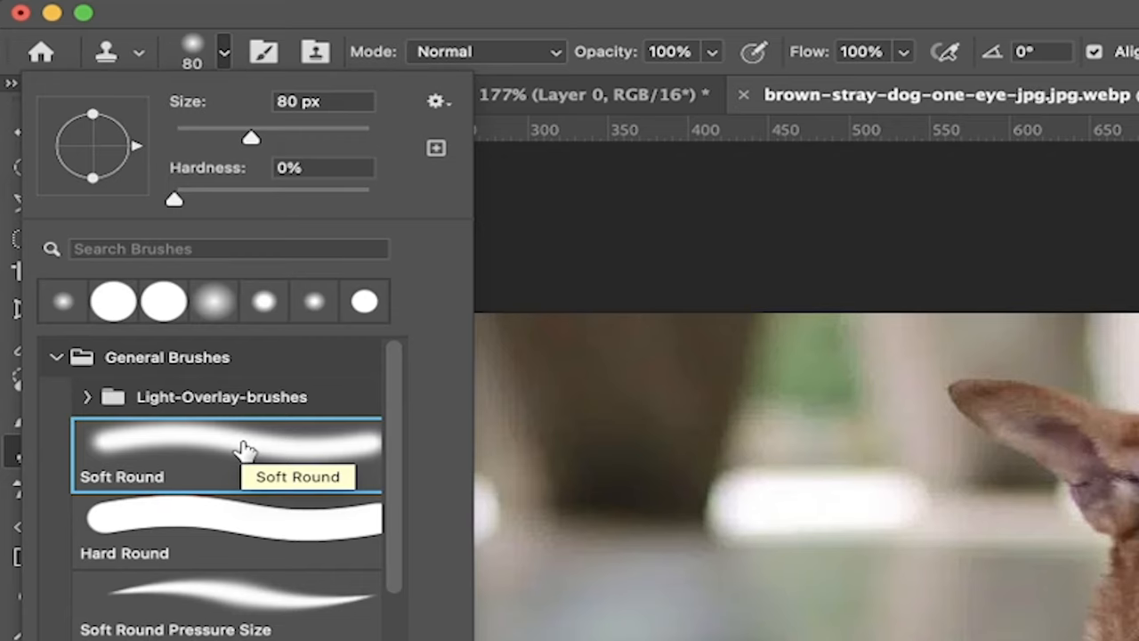
pyautogui.moveTo(256, 537)
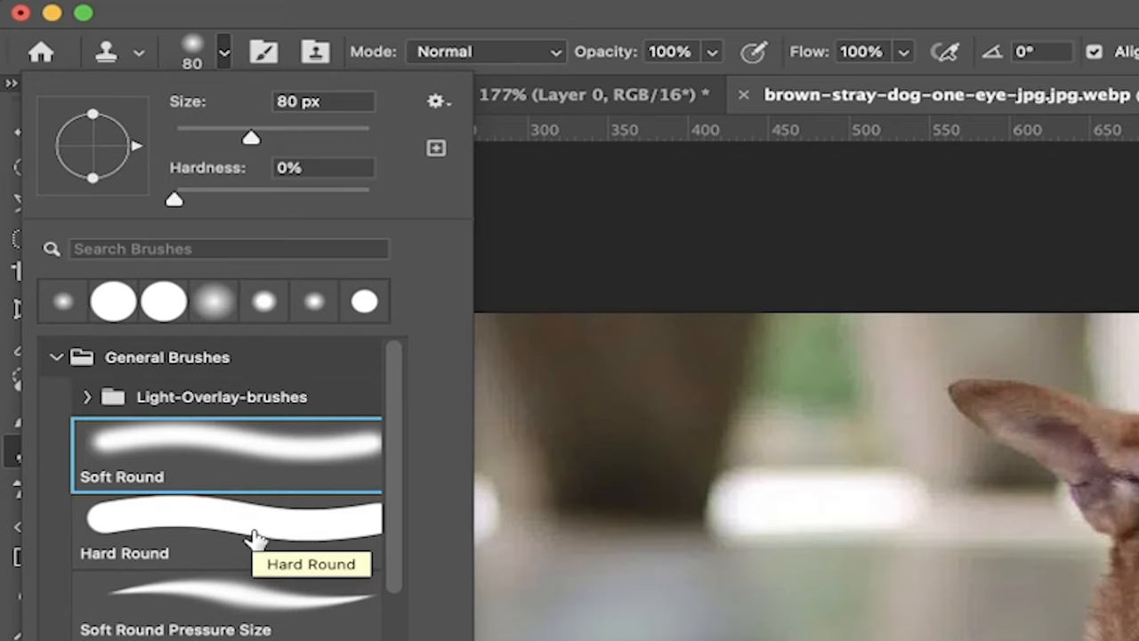
pyautogui.click(224, 52)
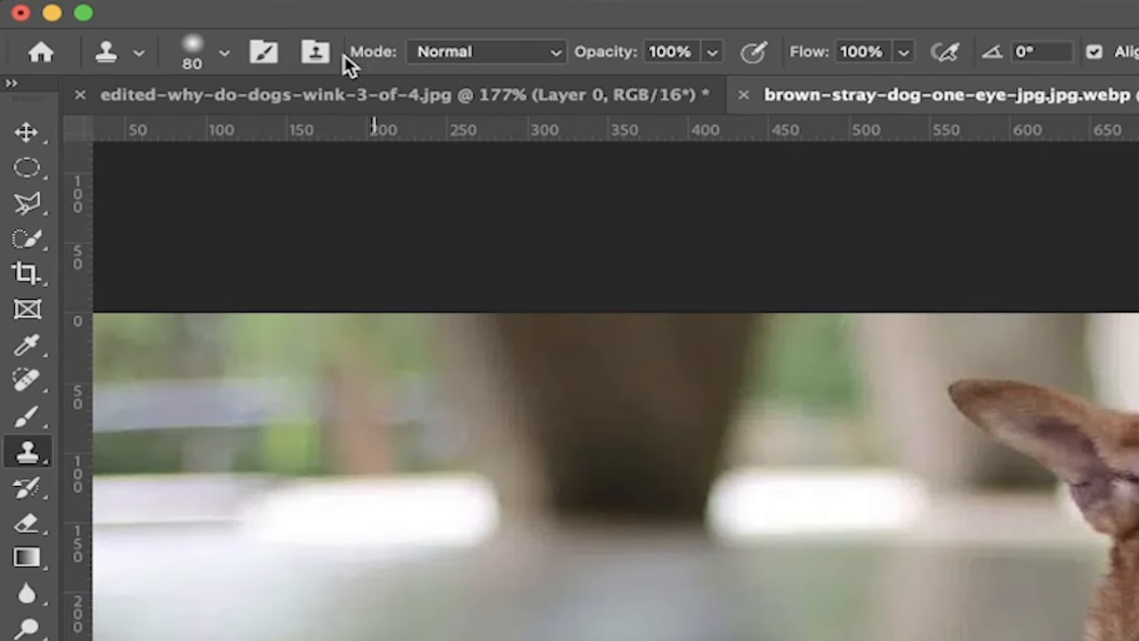
pyautogui.moveTo(231, 64)
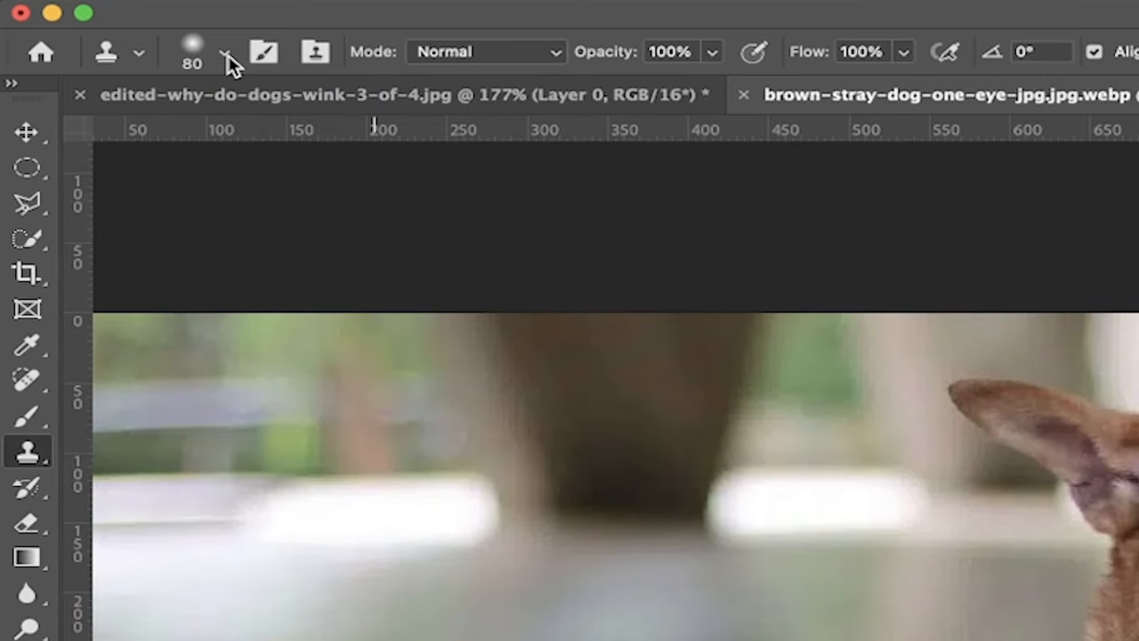
pyautogui.moveTo(192, 49)
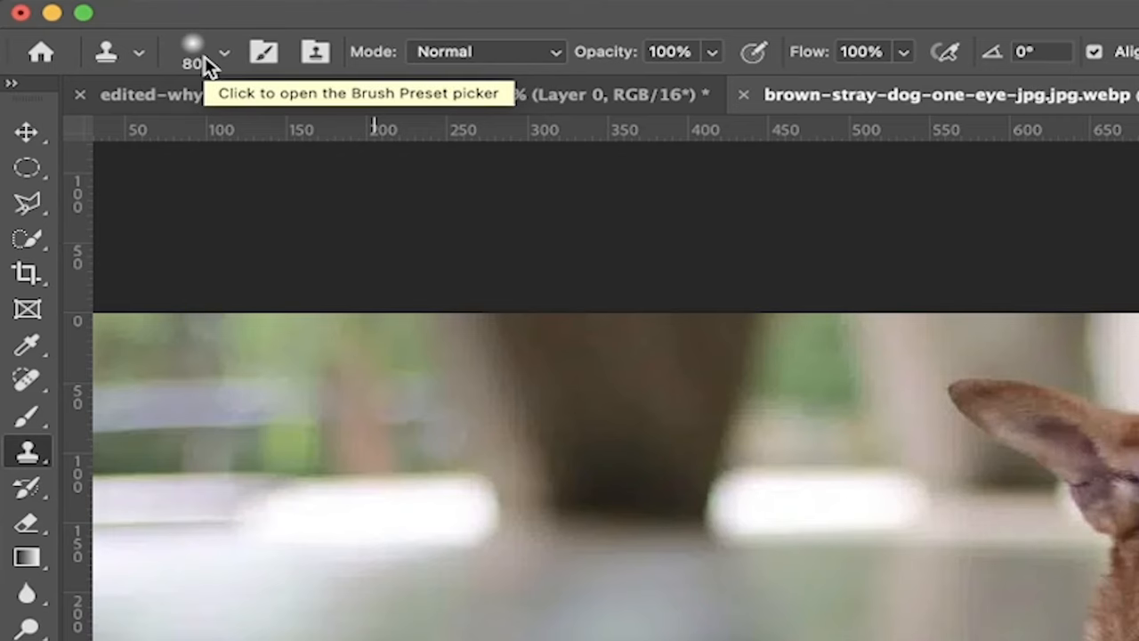
pyautogui.click(194, 50)
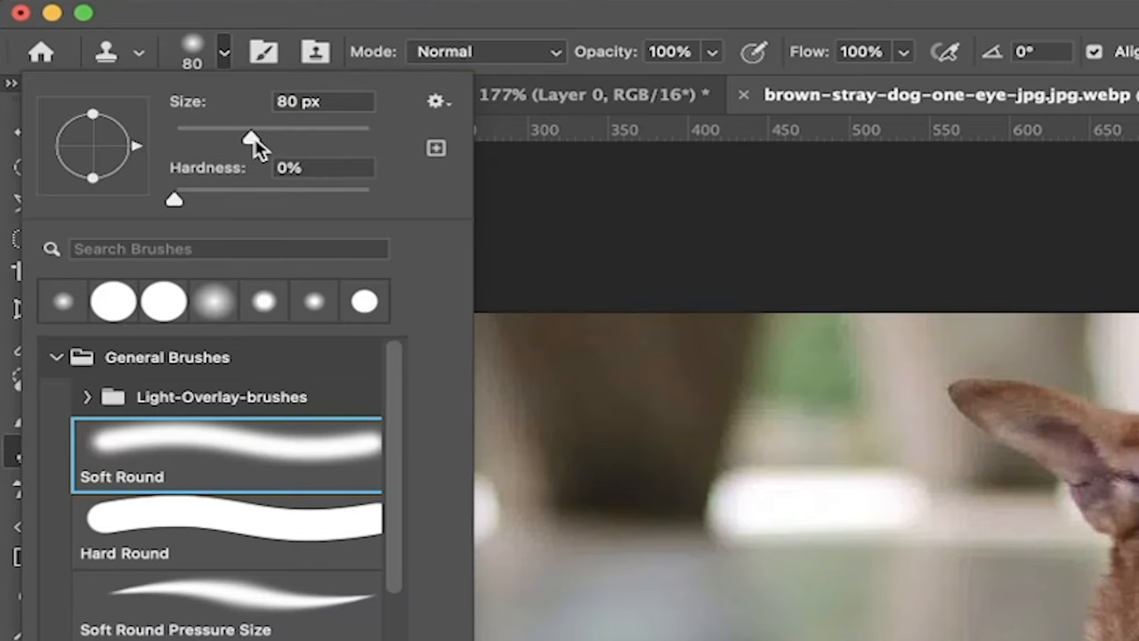
pyautogui.moveTo(330, 138)
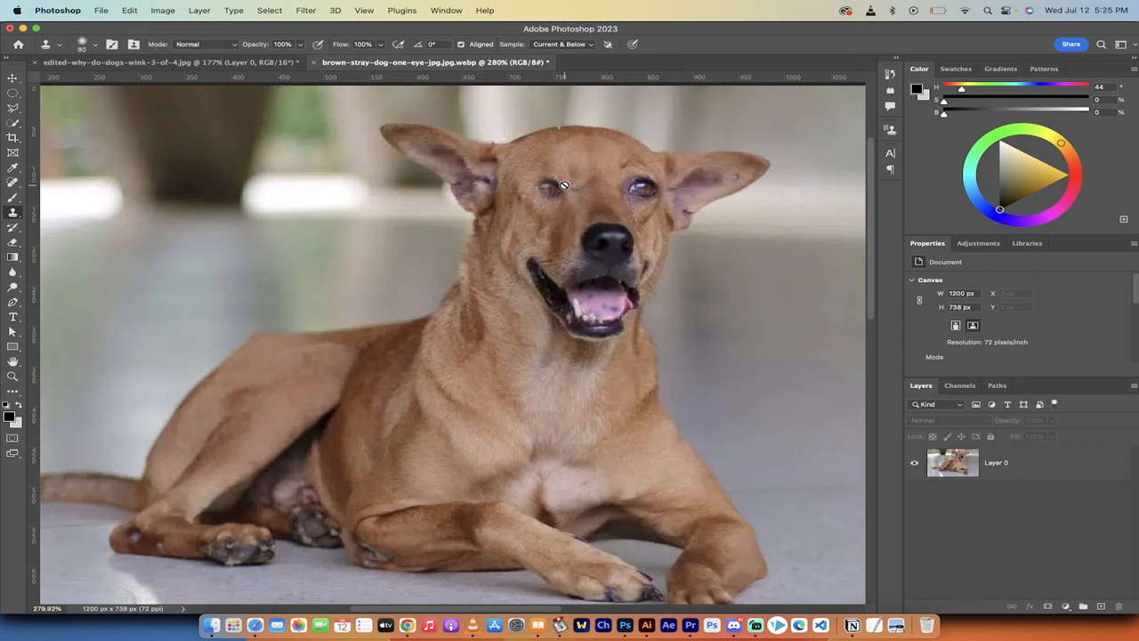
# Step: Show the Clone Source panel from the Window menu to set the source options
pyautogui.click(562, 183)
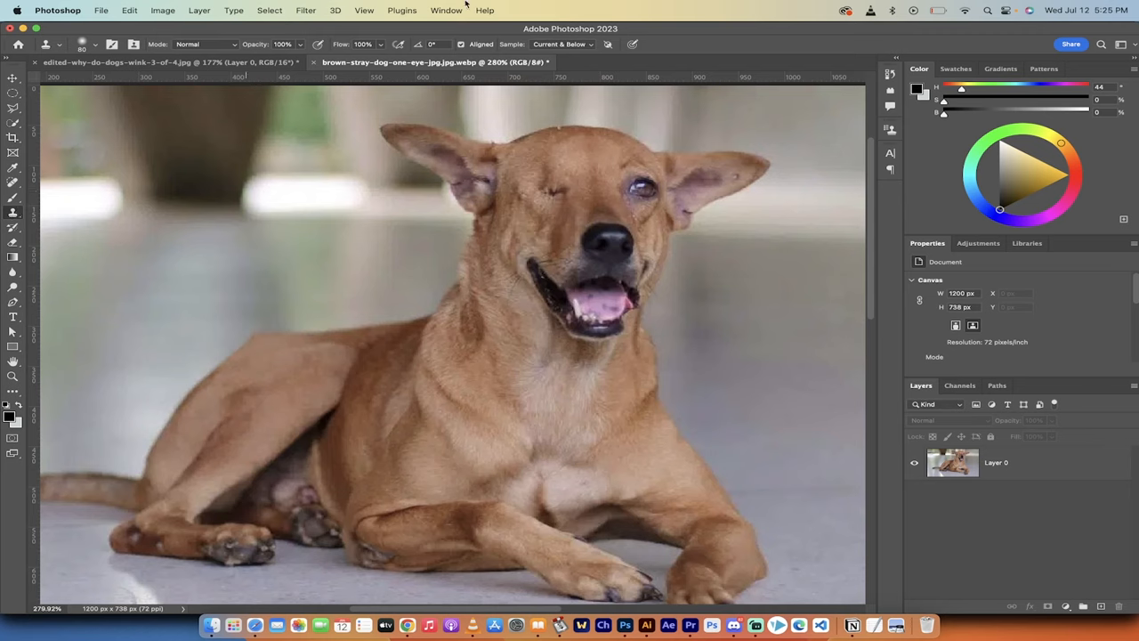
pyautogui.click(447, 11)
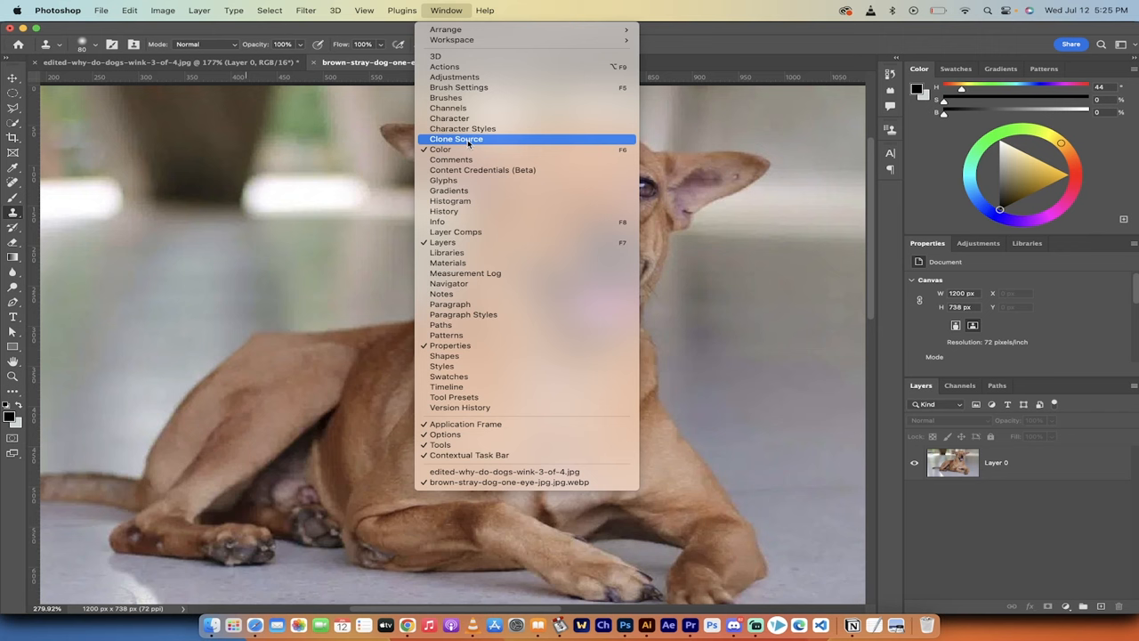
pyautogui.click(455, 139)
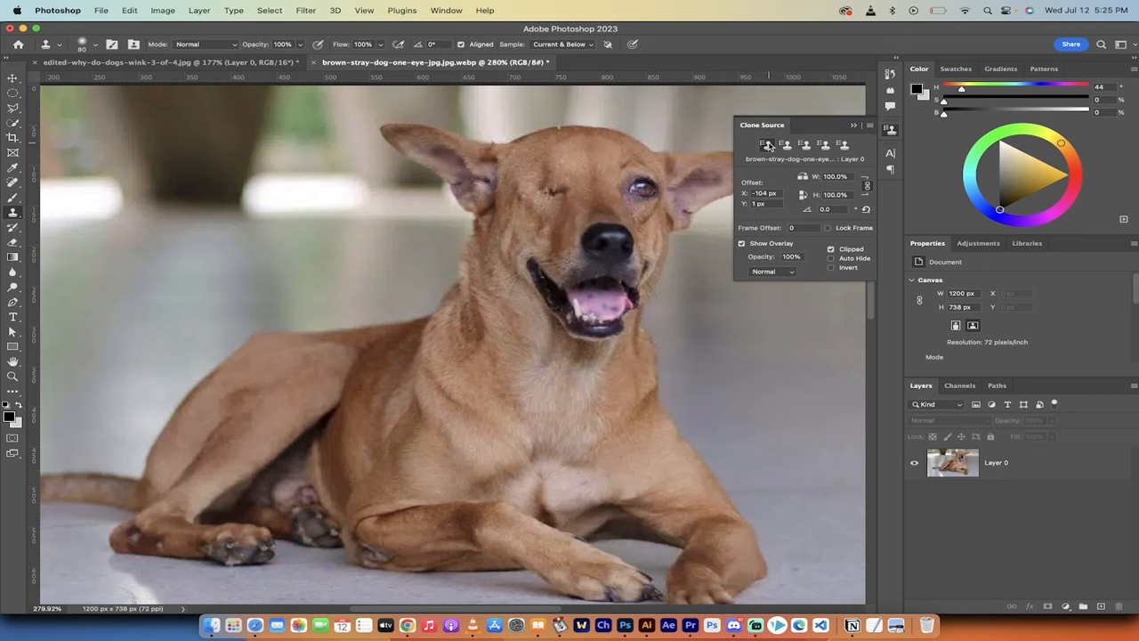
pyautogui.moveTo(804, 180)
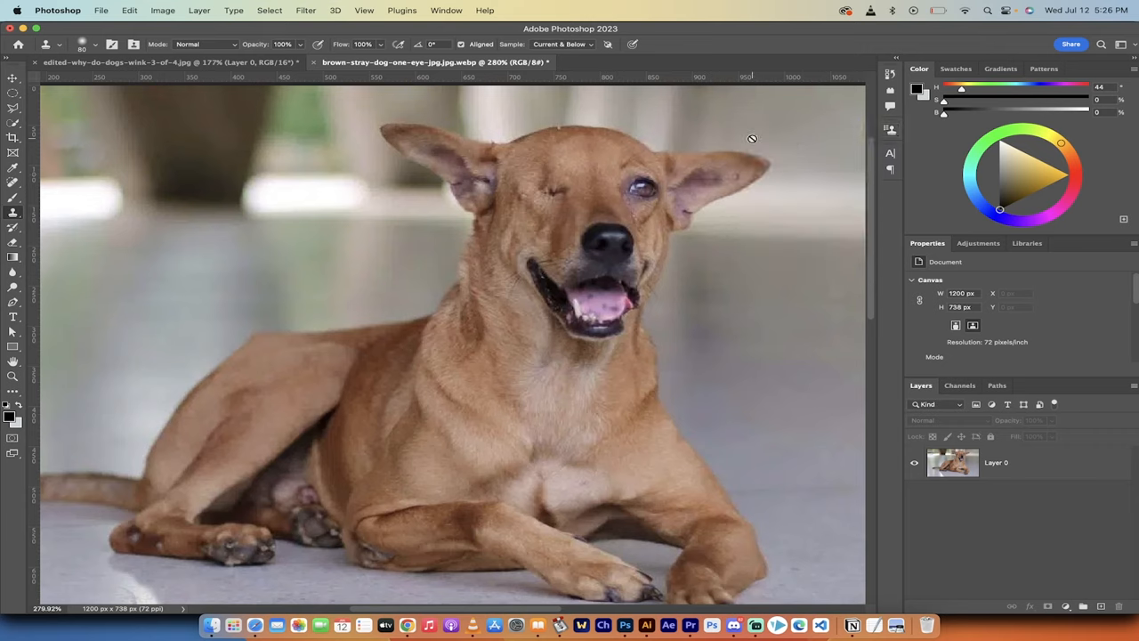
pyautogui.moveTo(710, 183)
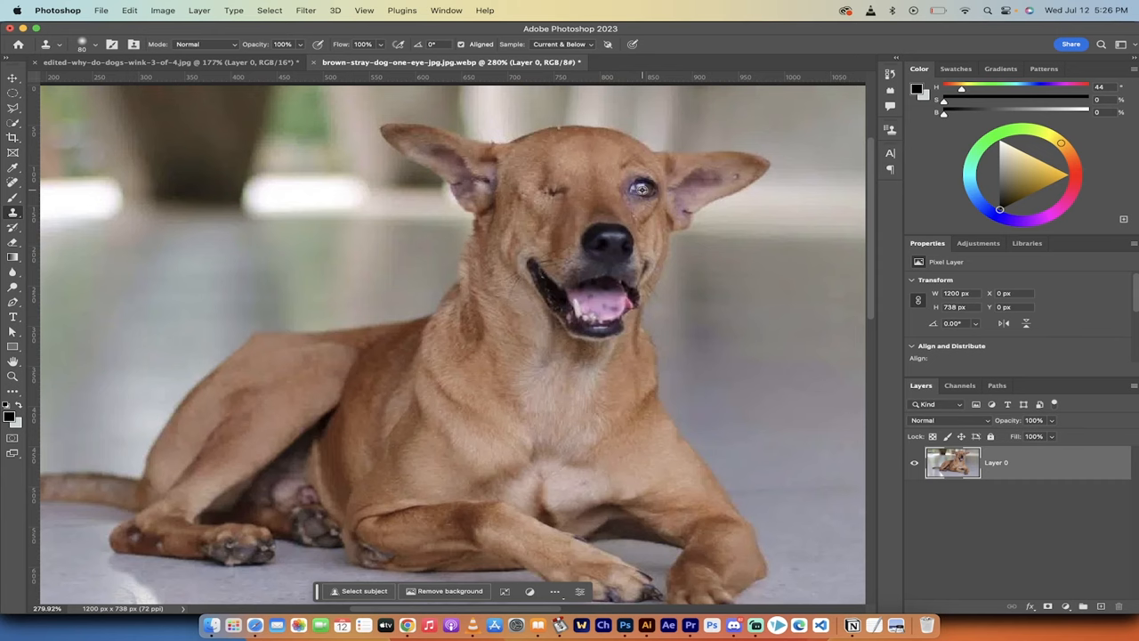
# Step: Clone the sampled open eye over the dog's closed eye socket
pyautogui.click(558, 192)
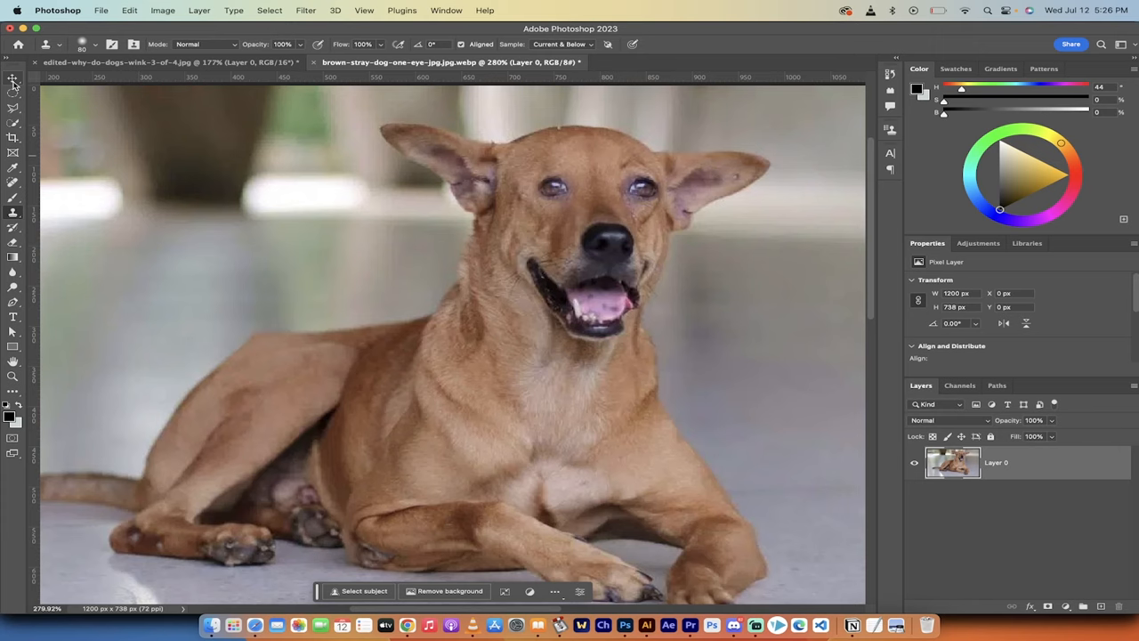
pyautogui.moveTo(14, 96)
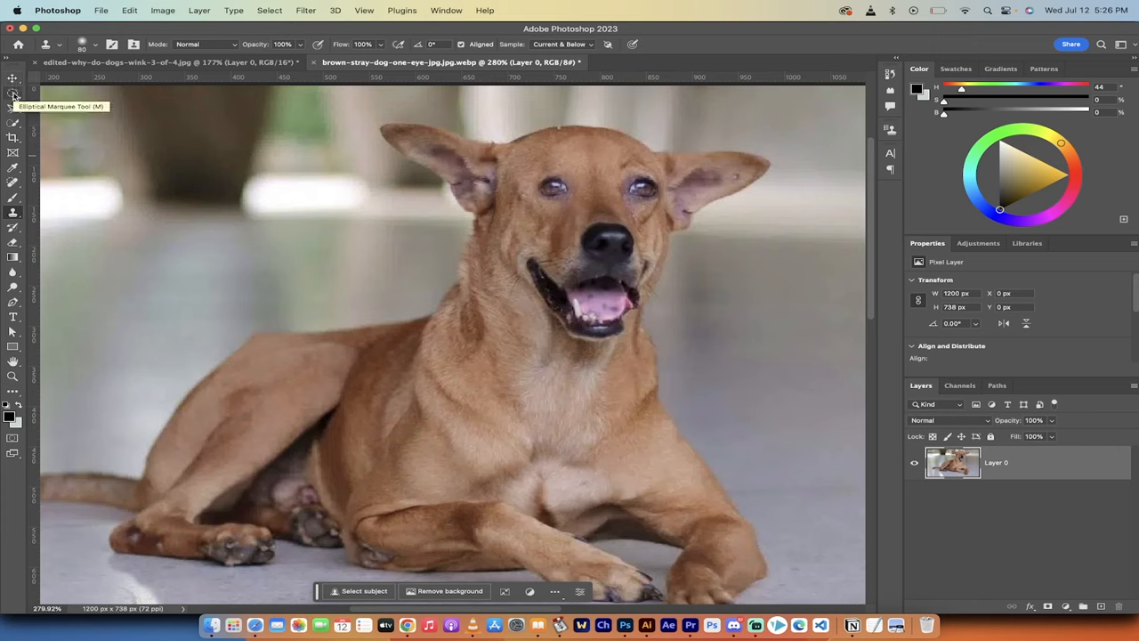
# Step: Switch to the Elliptical Marquee Tool to select the cloned eye
pyautogui.click(15, 93)
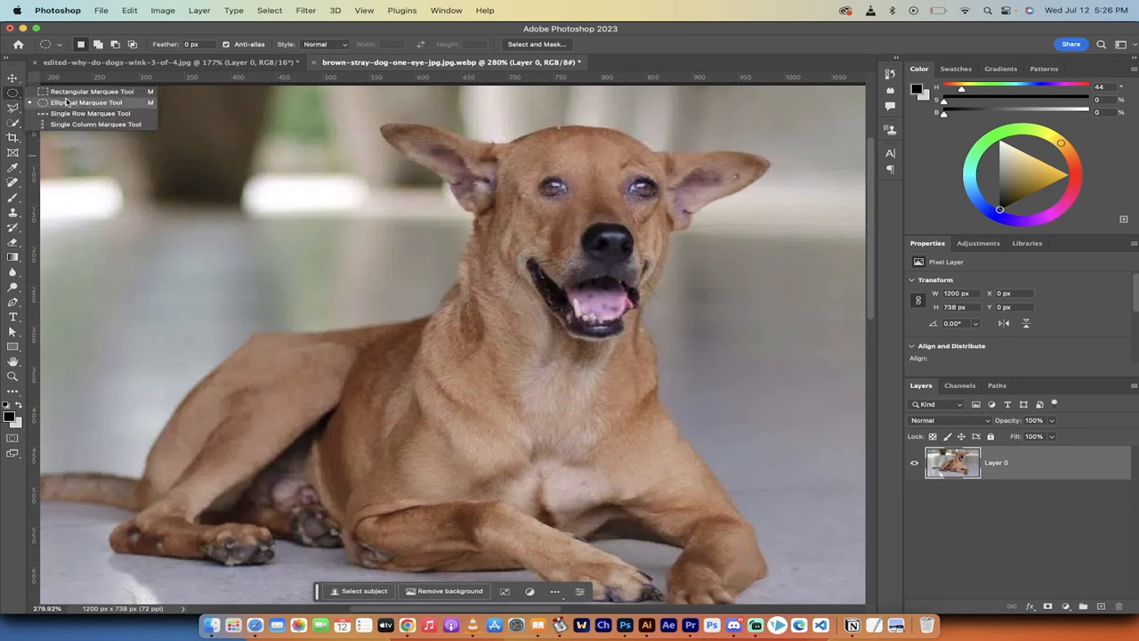
pyautogui.click(89, 101)
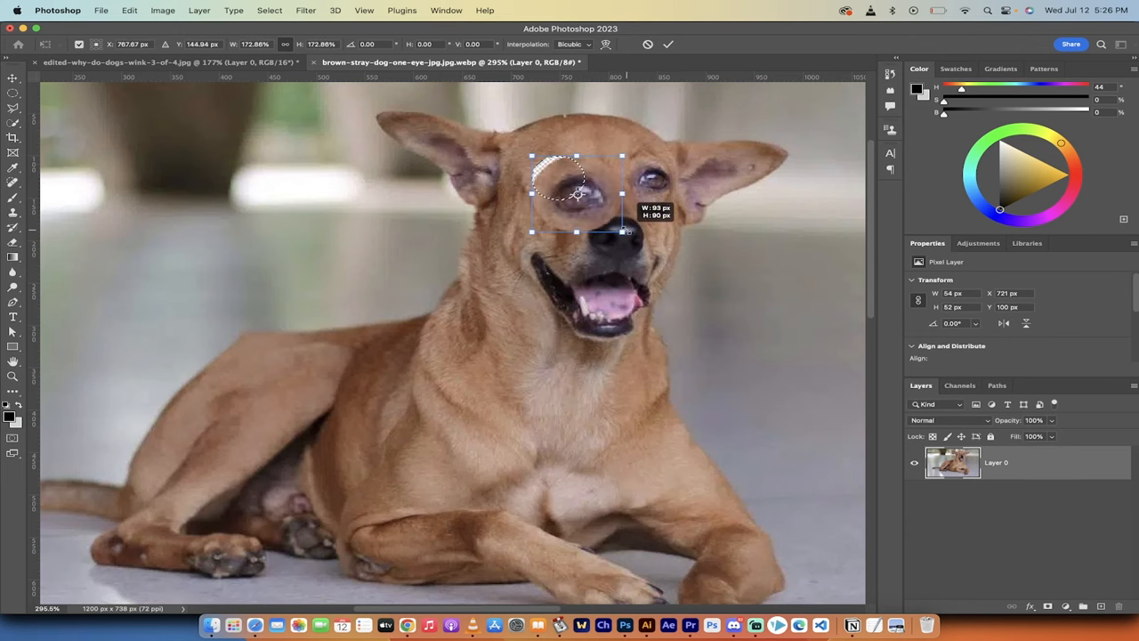
# Step: Scale the cloned eye down with a corner handle to match the other eye
pyautogui.moveTo(623, 230); pyautogui.dragTo(559, 200)
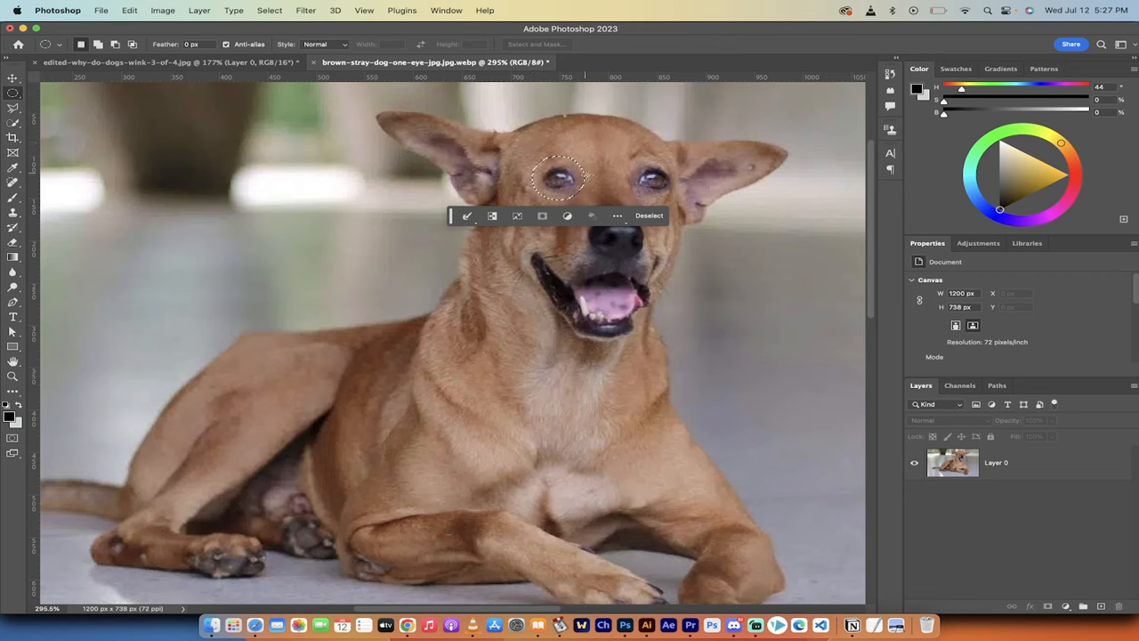
pyautogui.moveTo(755, 626)
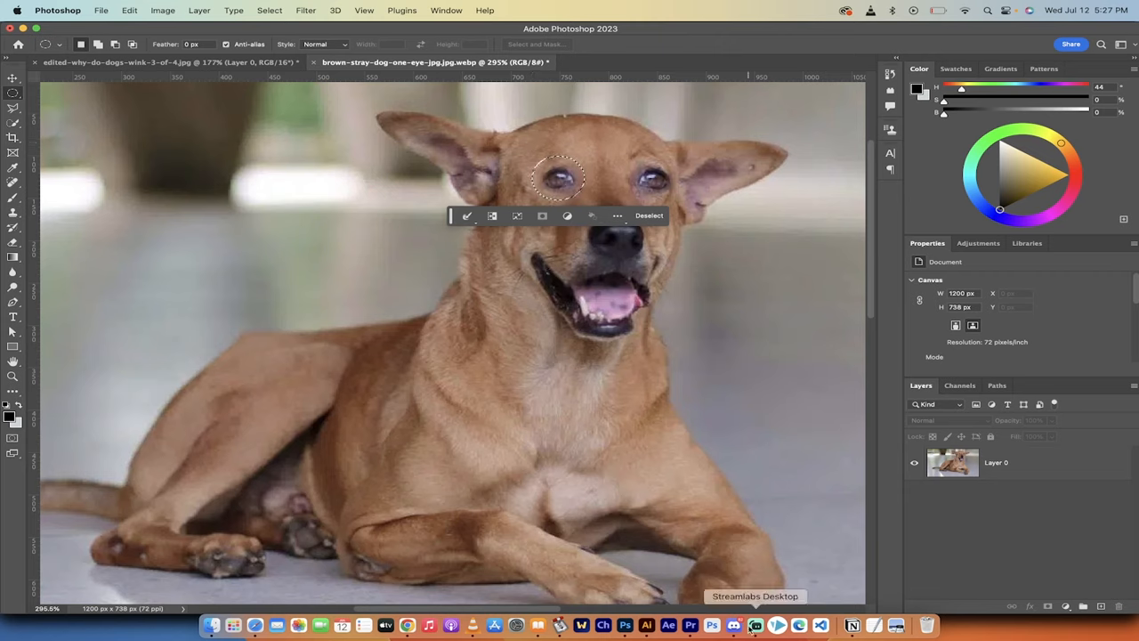